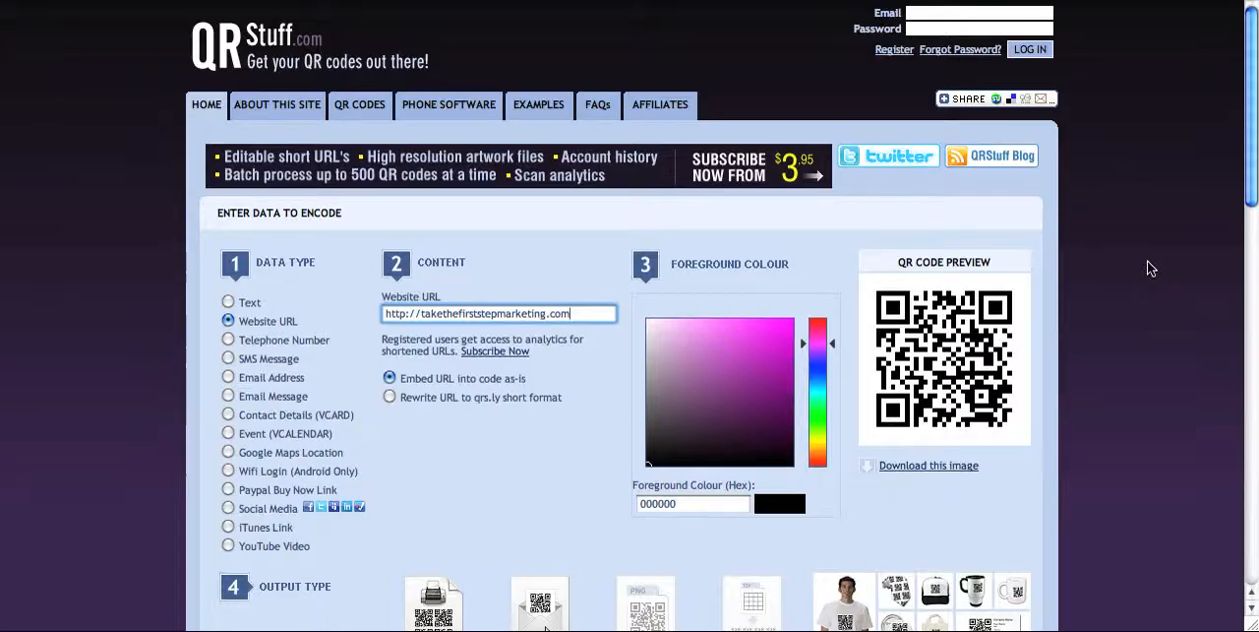
mouse_move(56, 198)
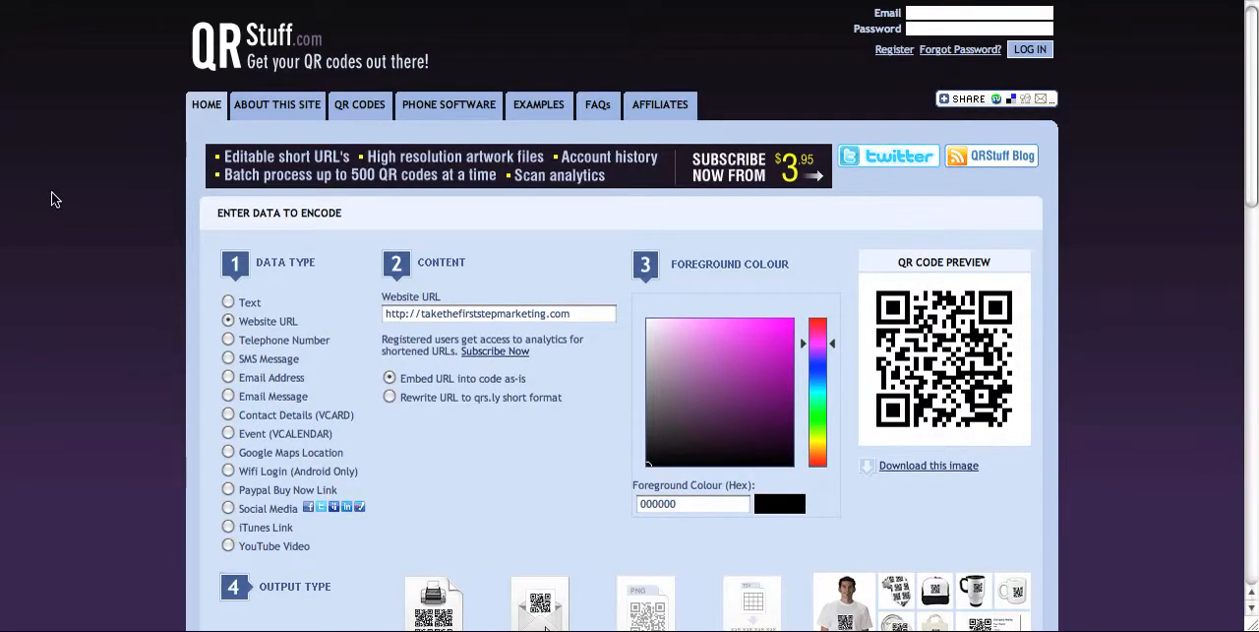